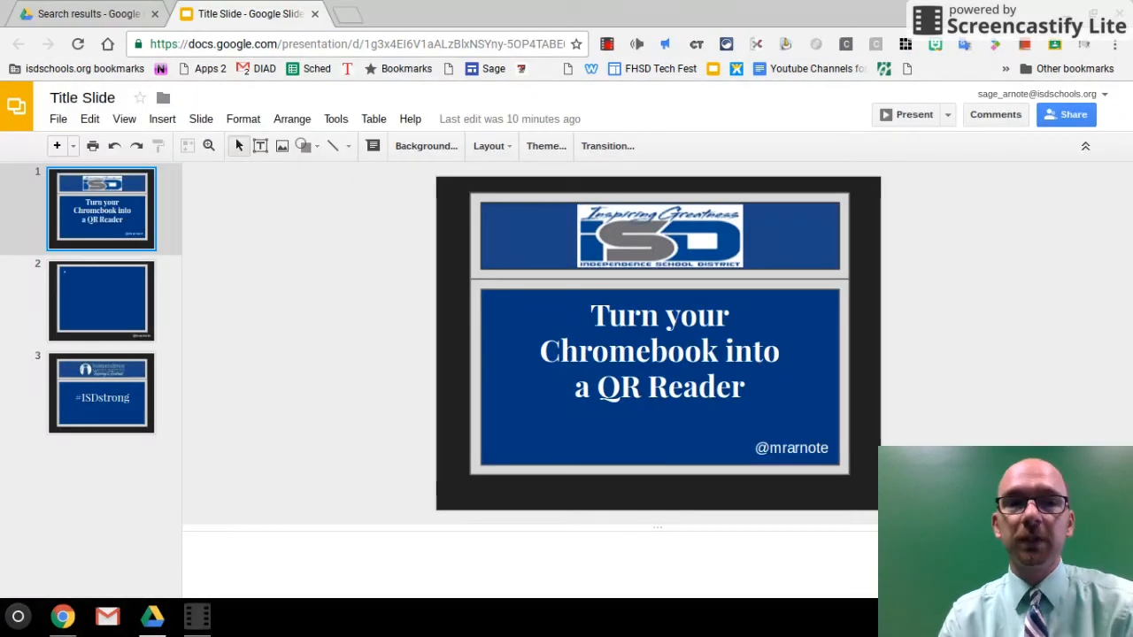
{"action": "mouse_move", "coordinate": [318, 182]}
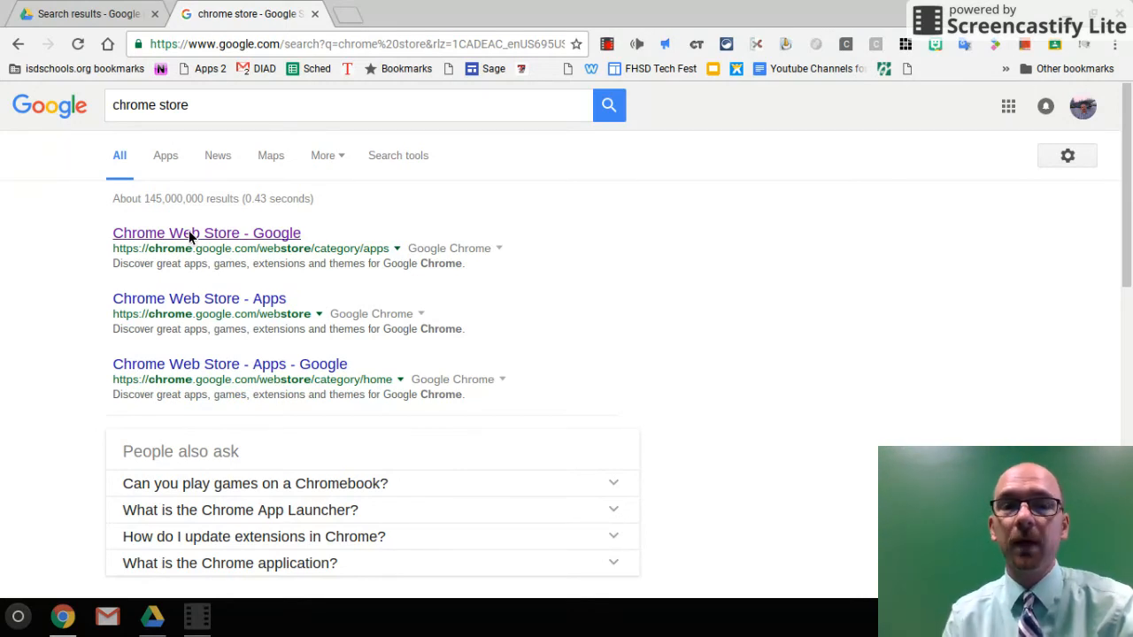
Search the Chrome Web Store for "scan qr" to list QR apps like ScanQR.
{"action": "left_click", "coordinate": [205, 233]}
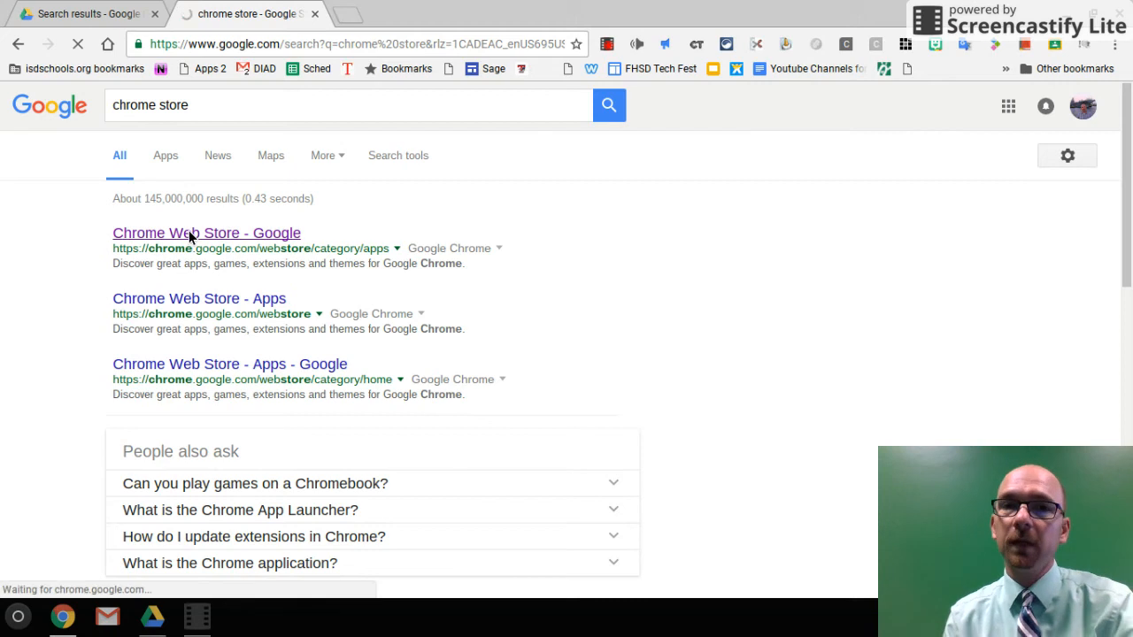
{"action": "left_click", "coordinate": [205, 234]}
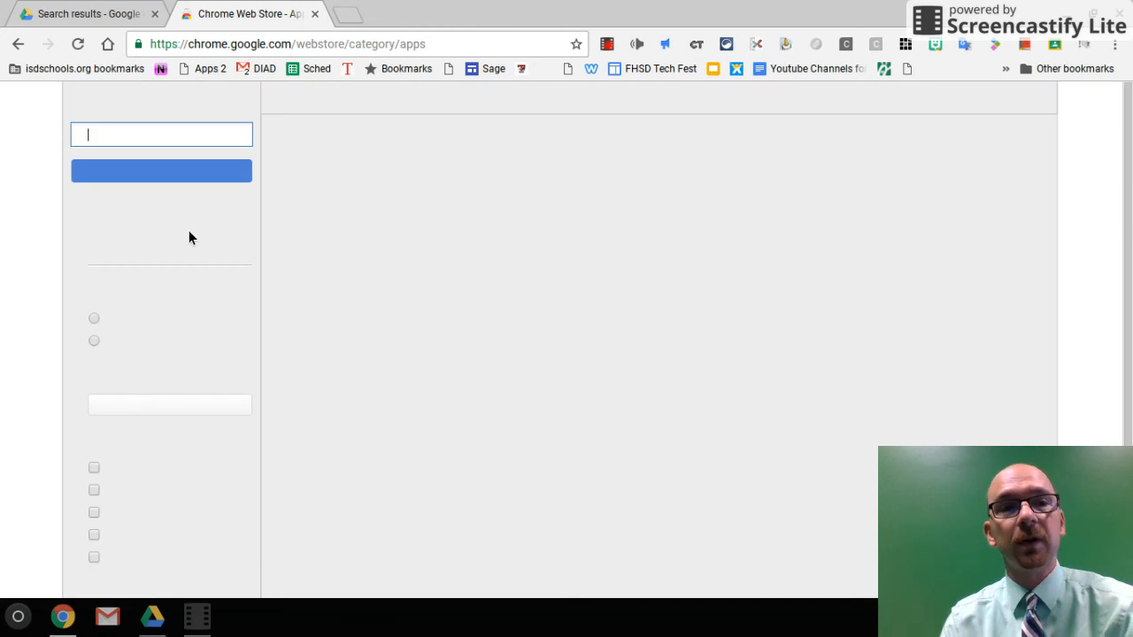
{"action": "mouse_move", "coordinate": [126, 142]}
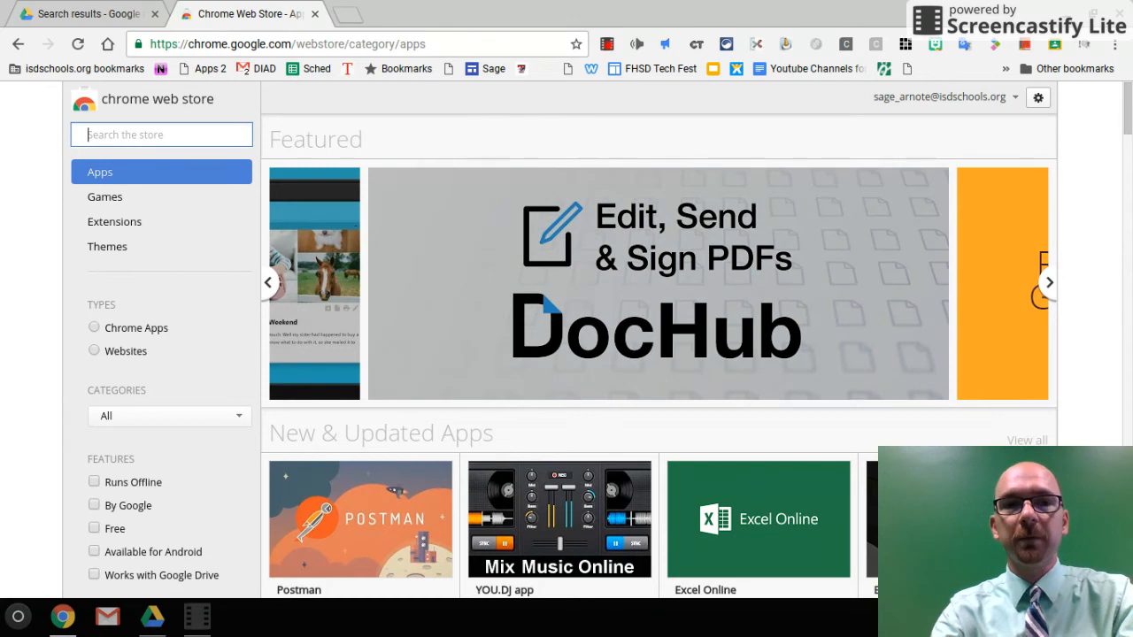
{"action": "type", "text": "scan"}
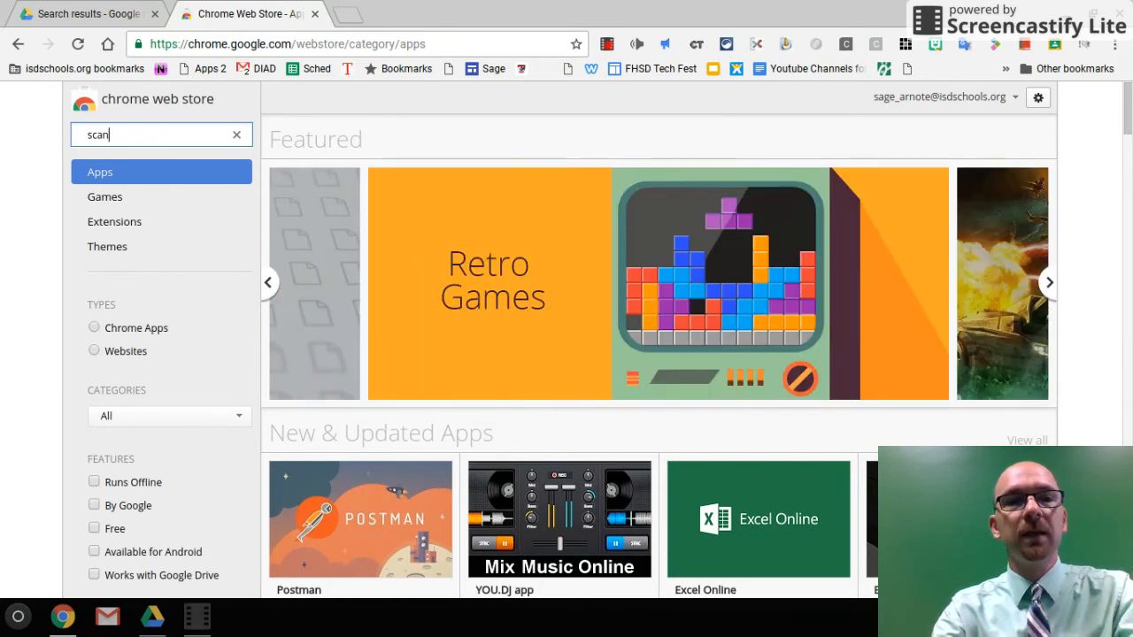
{"action": "type", "text": "qr"}
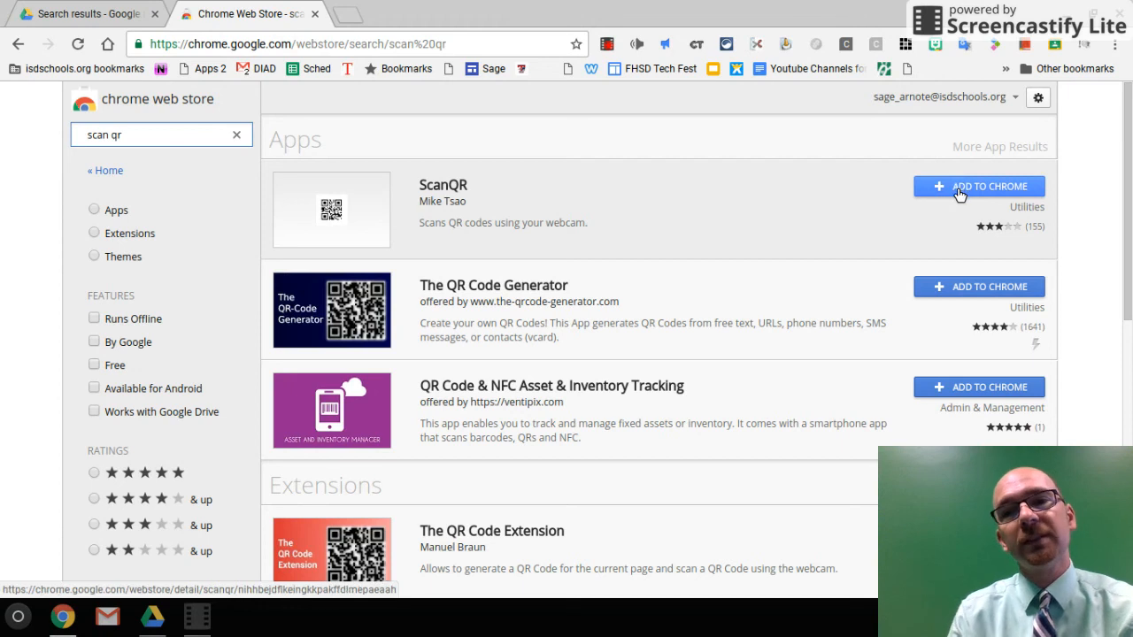
Add ScanQR to Chrome, approving its camera-access permission.
{"action": "left_click", "coordinate": [977, 186]}
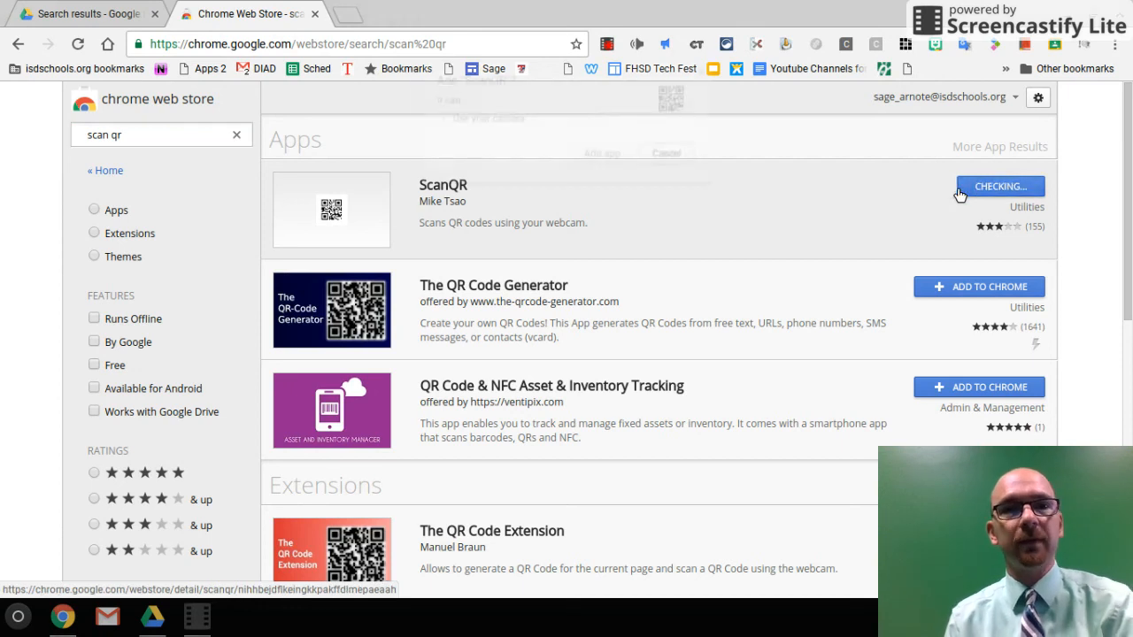
{"action": "left_click", "coordinate": [1000, 186]}
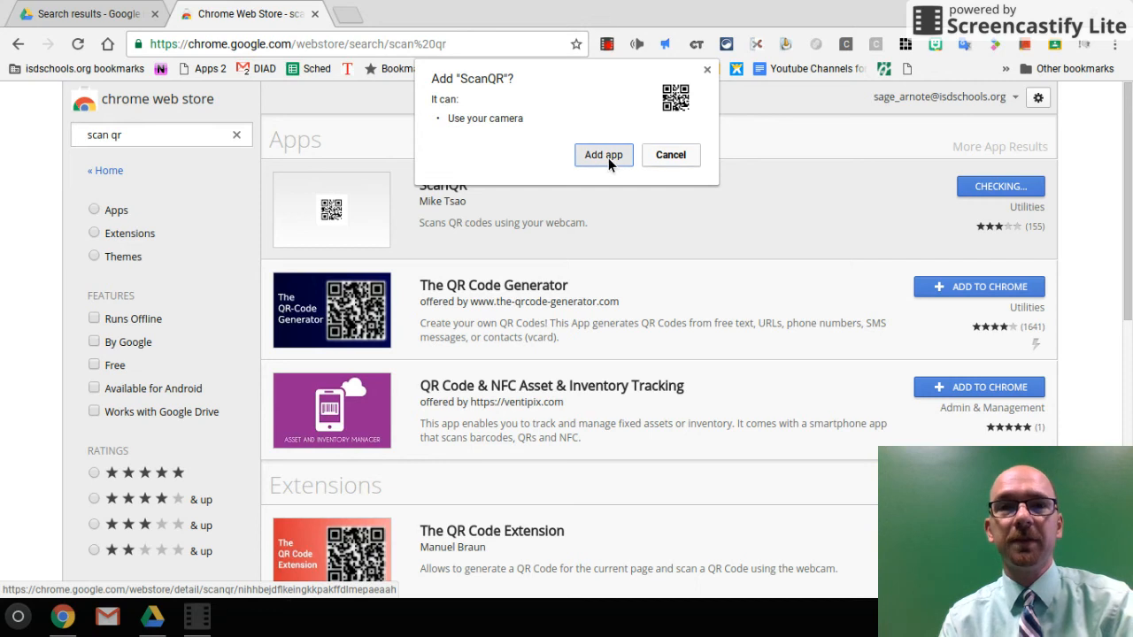
{"action": "left_click", "coordinate": [602, 154]}
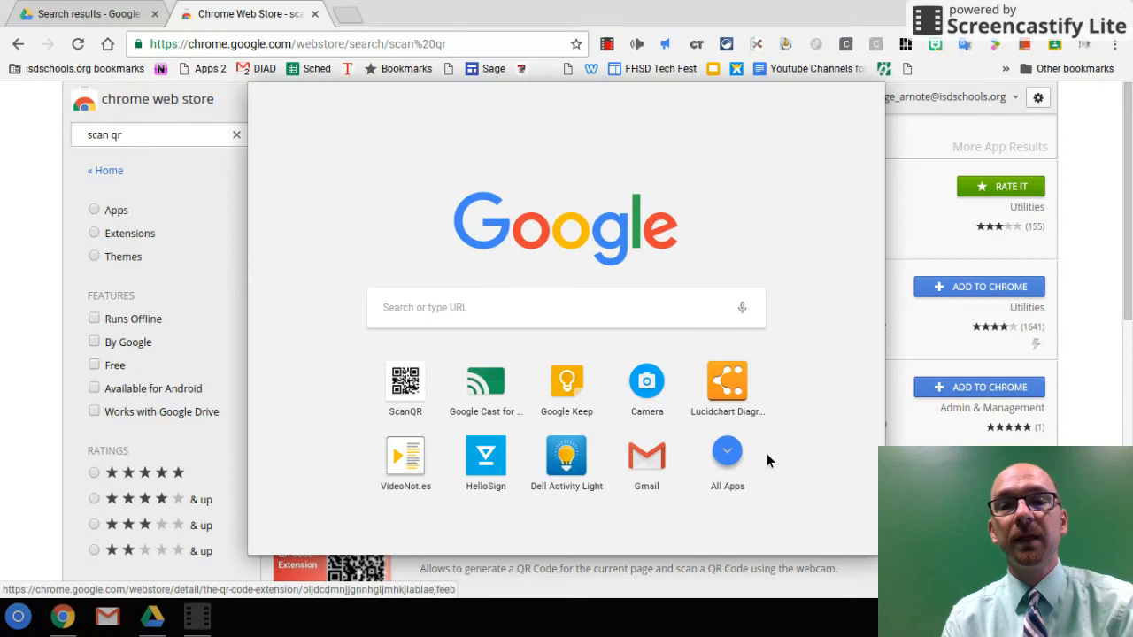
Show all launcher apps and move to the second page to find ScanQR.
{"action": "left_click", "coordinate": [725, 454]}
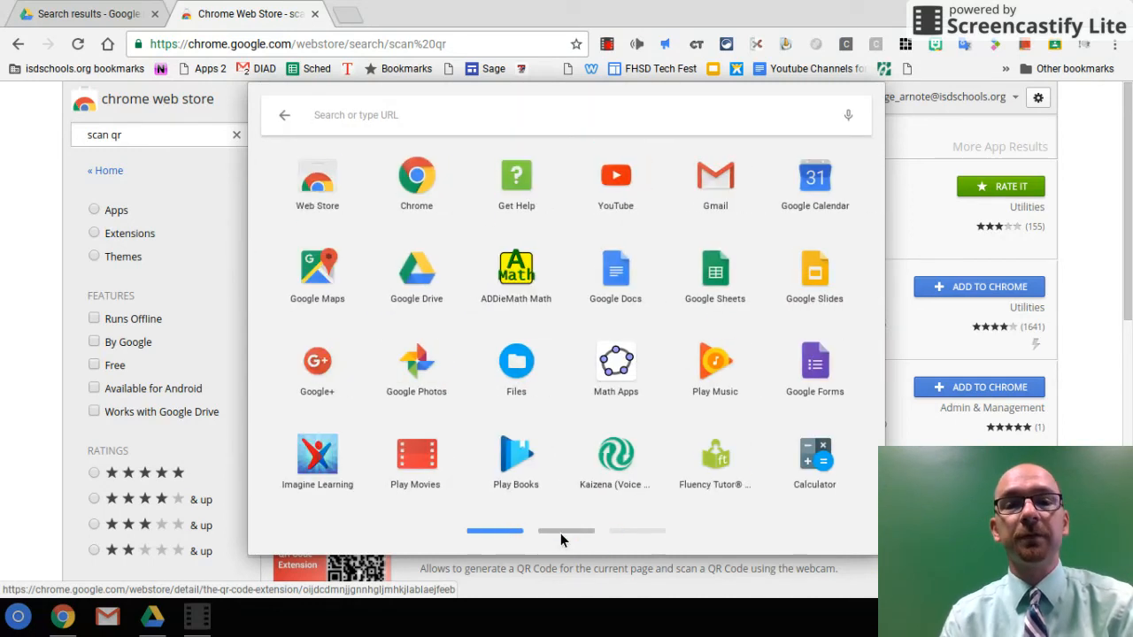
{"action": "left_click", "coordinate": [637, 531]}
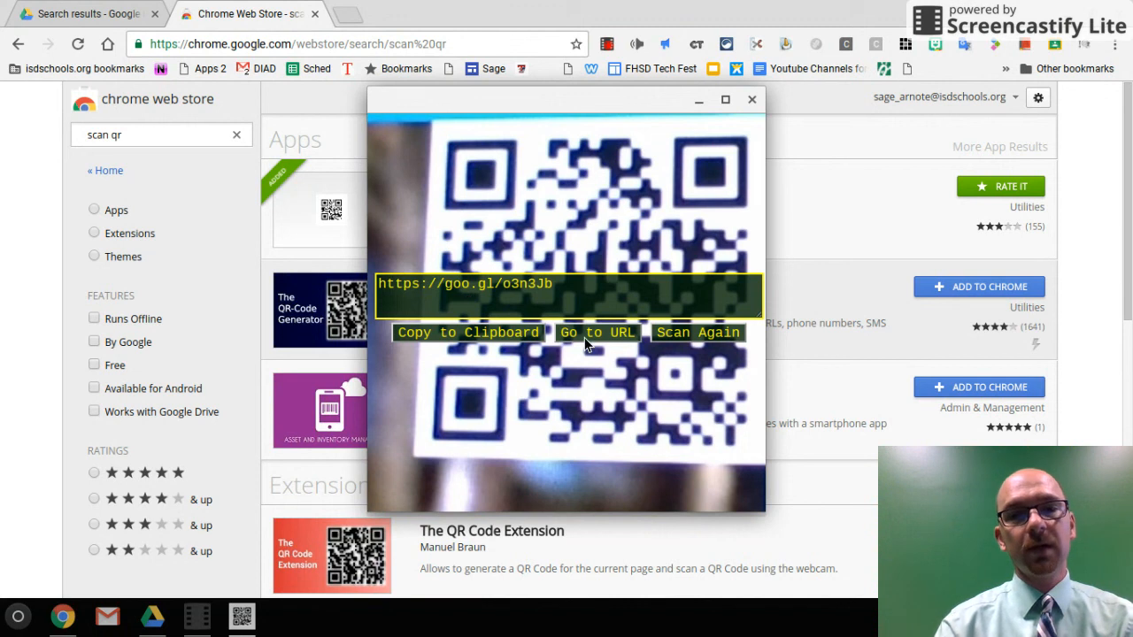
{"action": "mouse_move", "coordinate": [672, 340]}
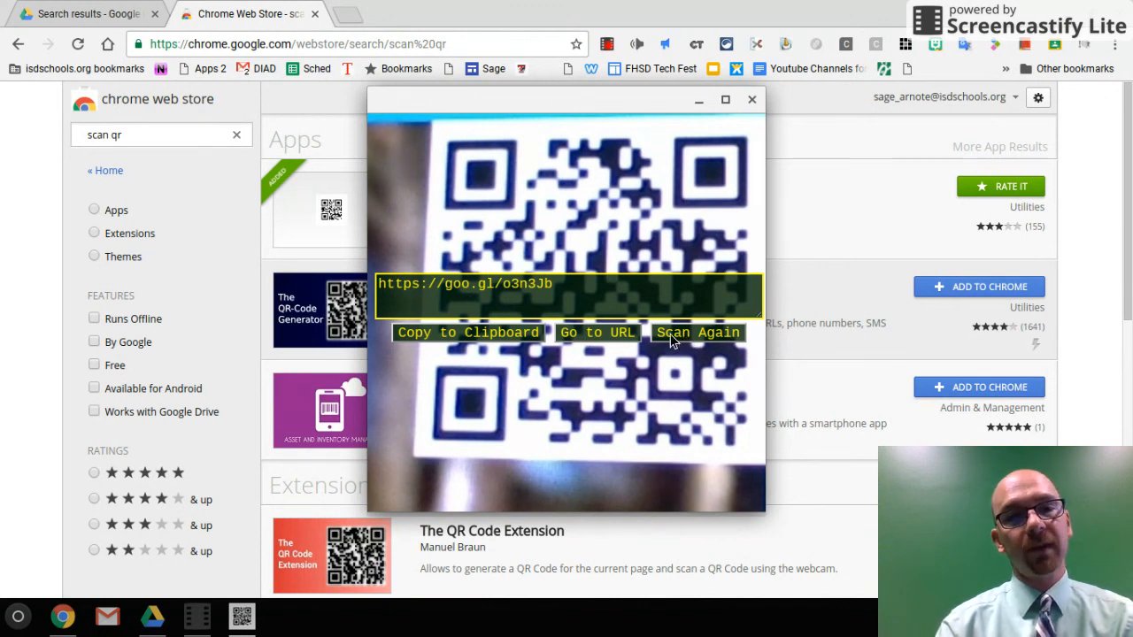
{"action": "mouse_move", "coordinate": [475, 343]}
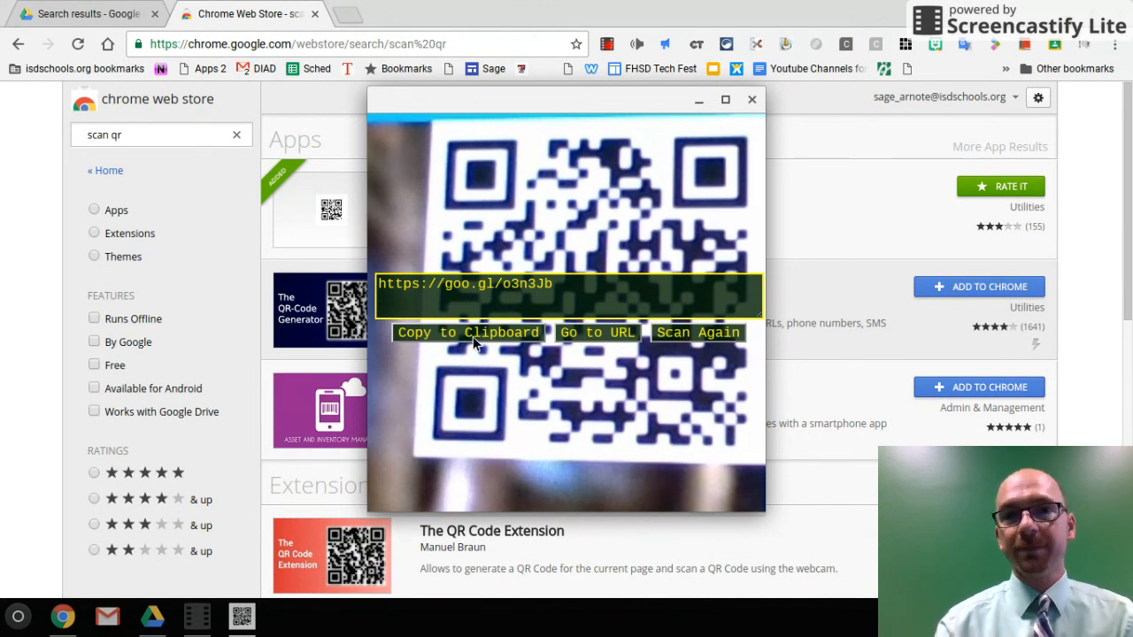
{"action": "left_click", "coordinate": [597, 333]}
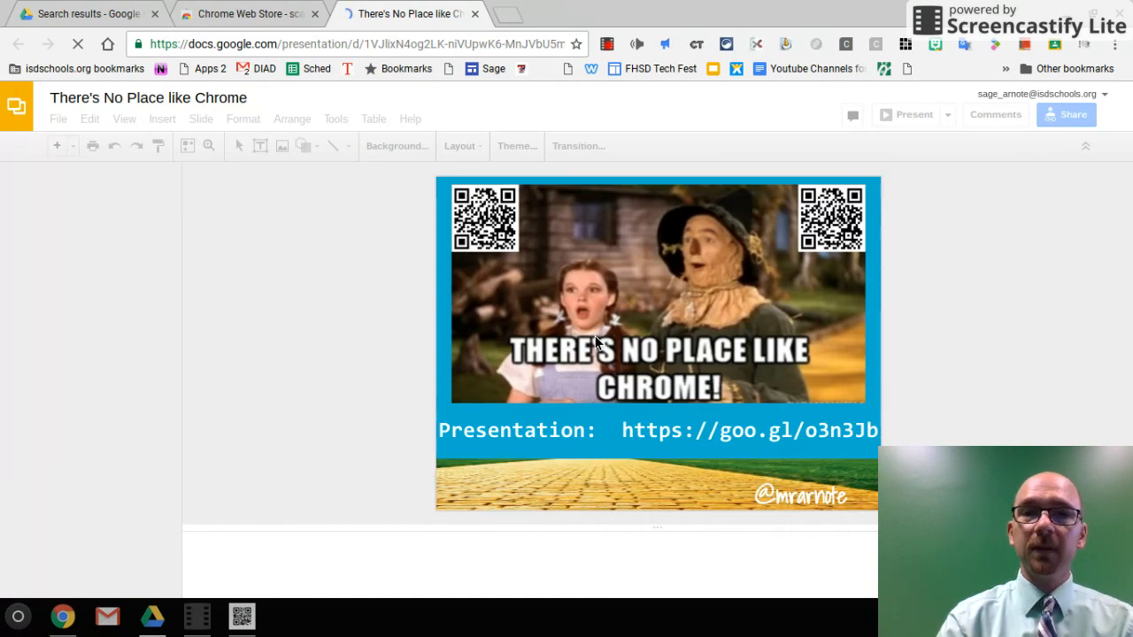
{"action": "mouse_move", "coordinate": [471, 262]}
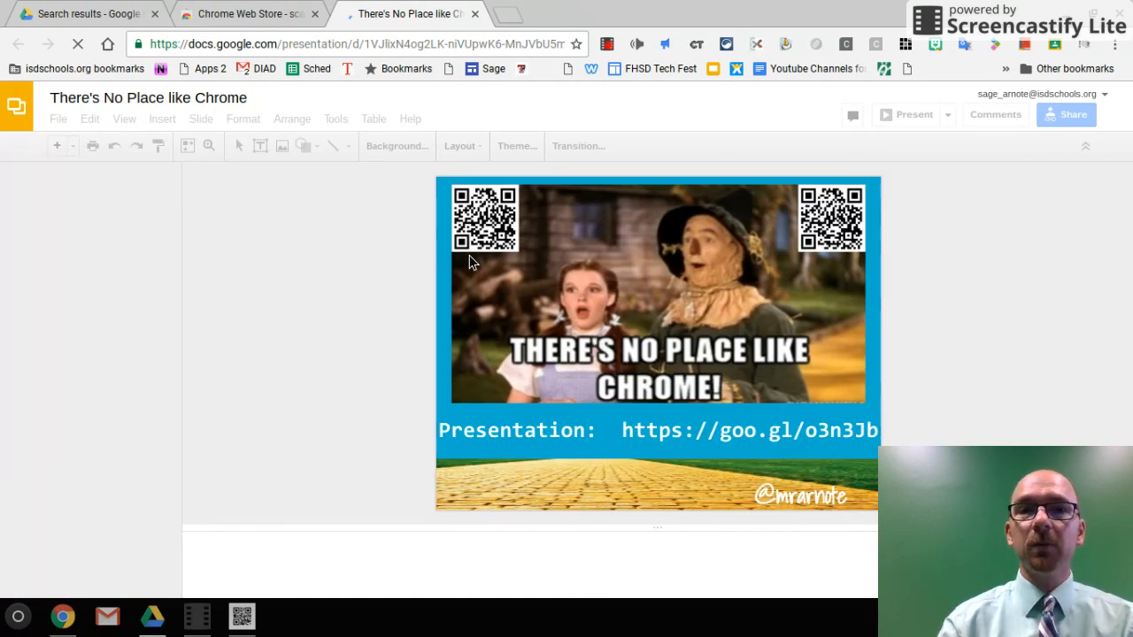